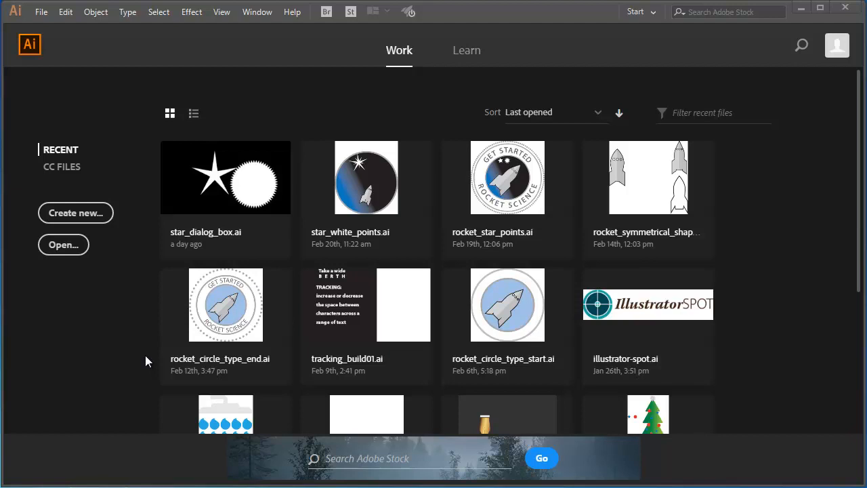
mouse_move(54, 216)
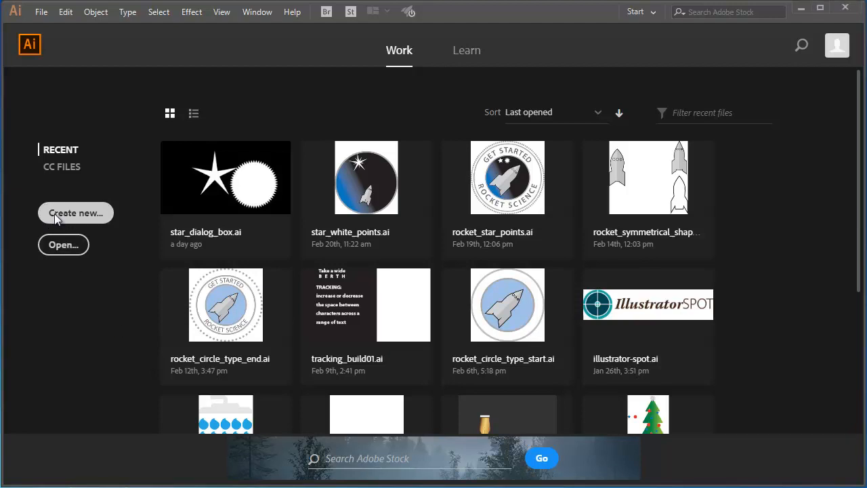
Create a new Web document sized 640 × 640 px.
click(75, 212)
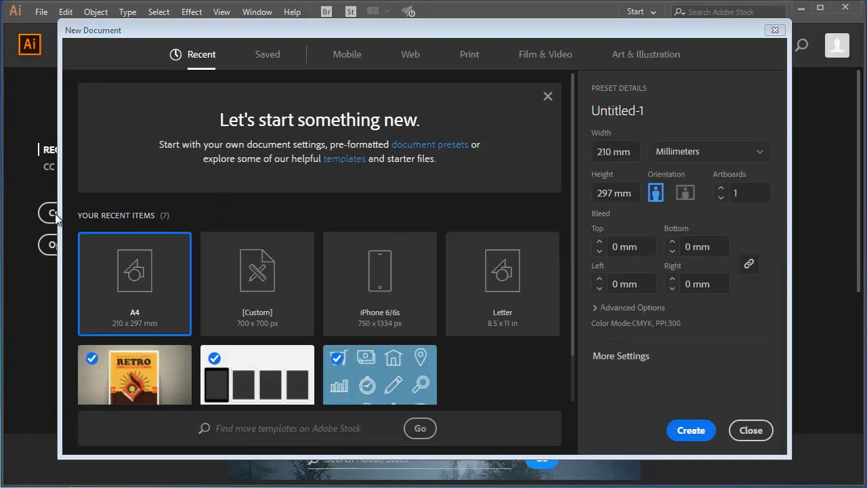
mouse_move(382, 80)
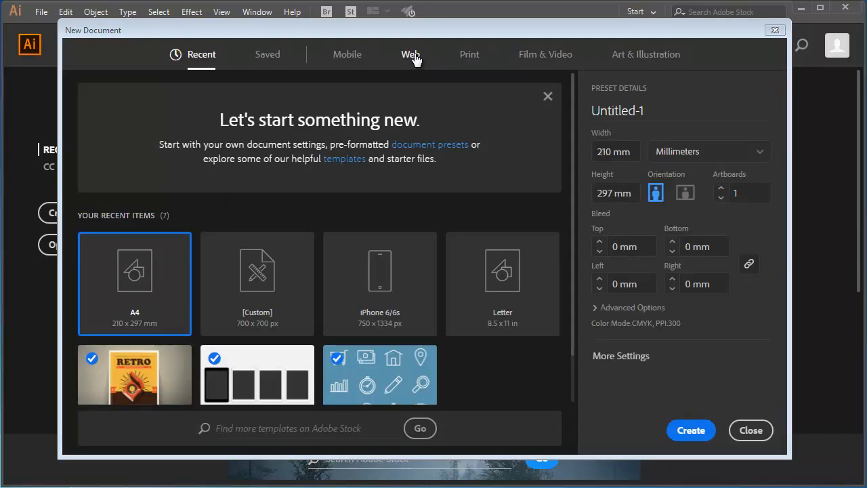
click(409, 55)
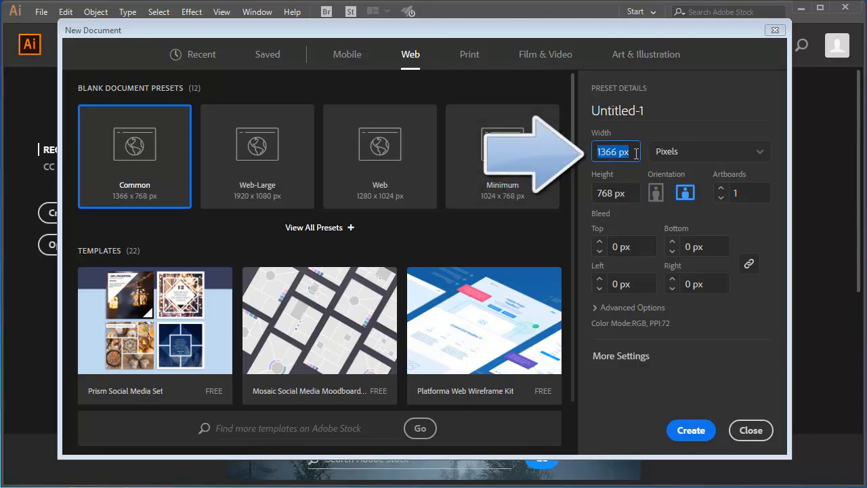
text(640)
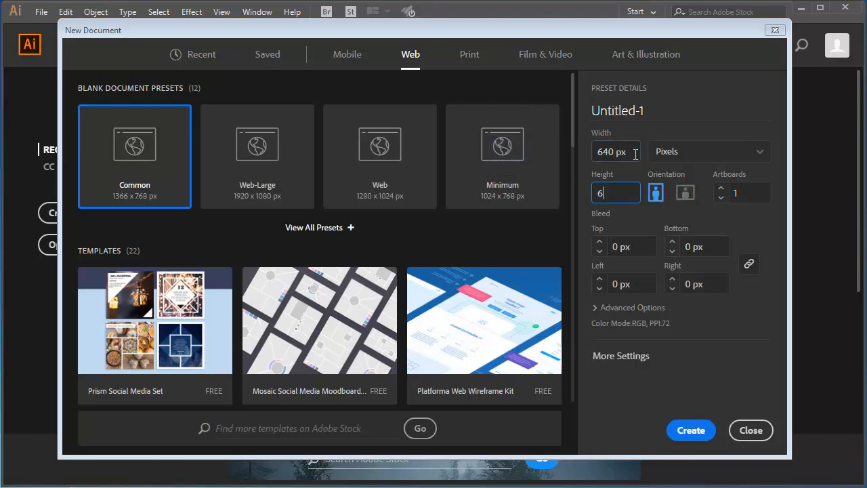
text(40 px)
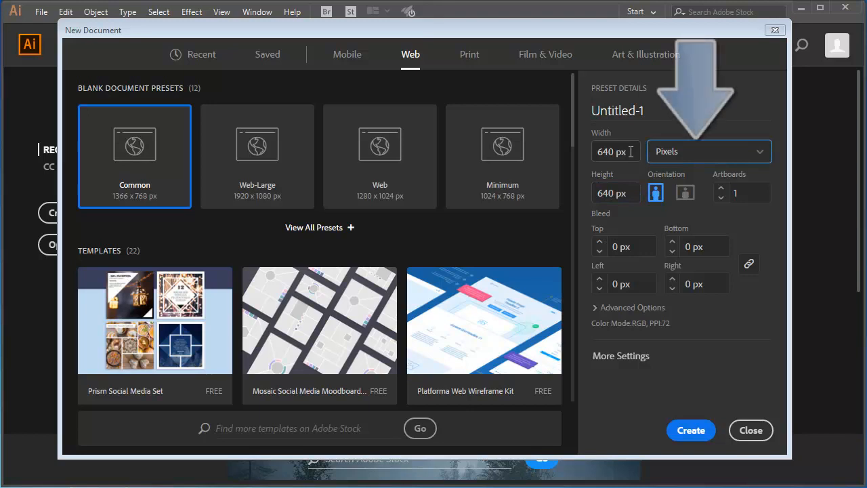
mouse_move(694, 152)
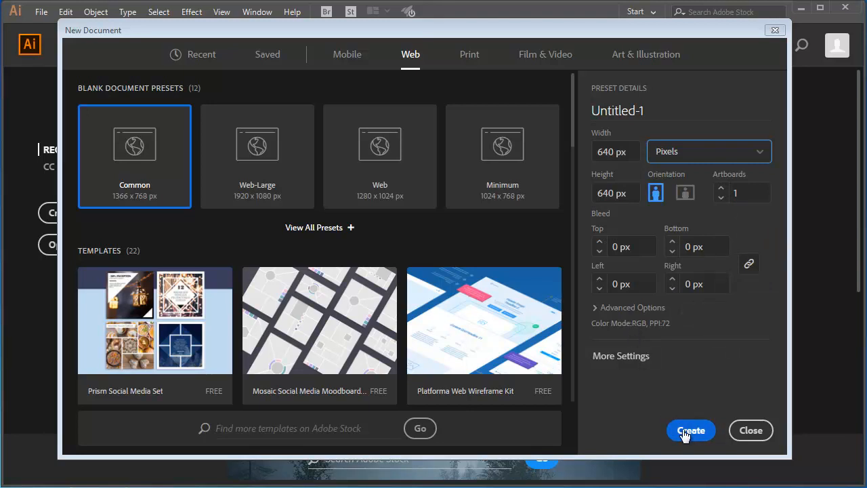
click(690, 431)
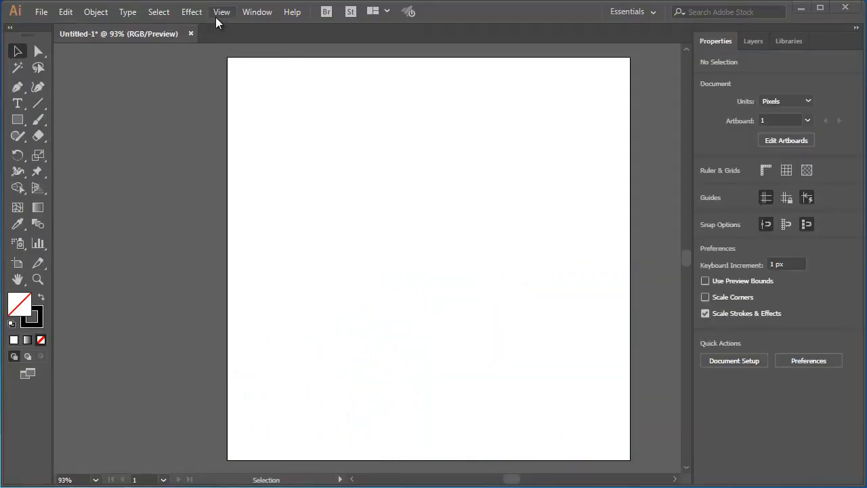
Turn on Show Rulers from the View menu.
click(222, 11)
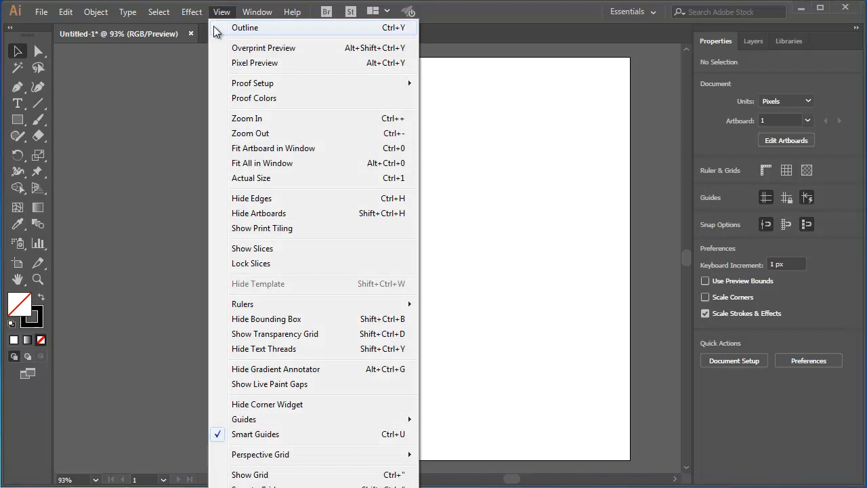
mouse_move(242, 304)
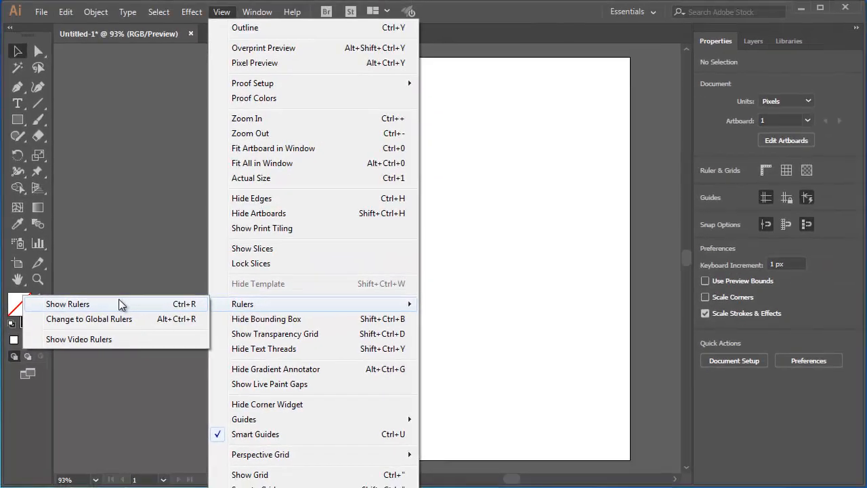
click(68, 304)
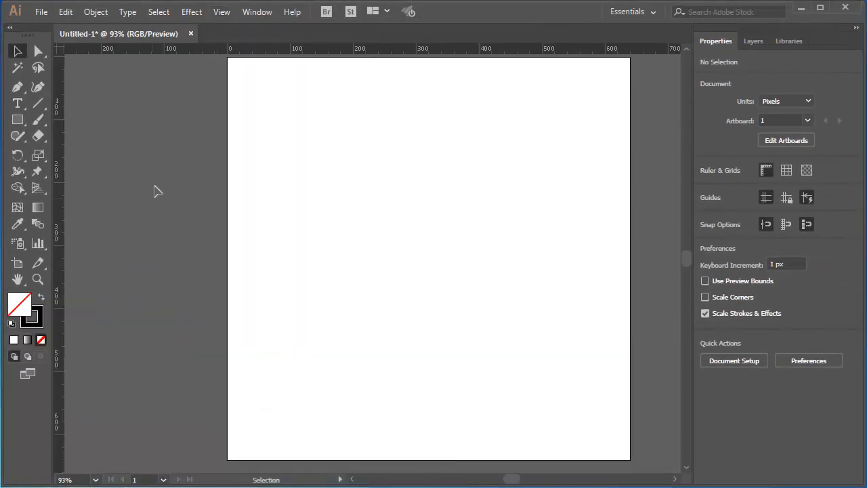
mouse_move(71, 170)
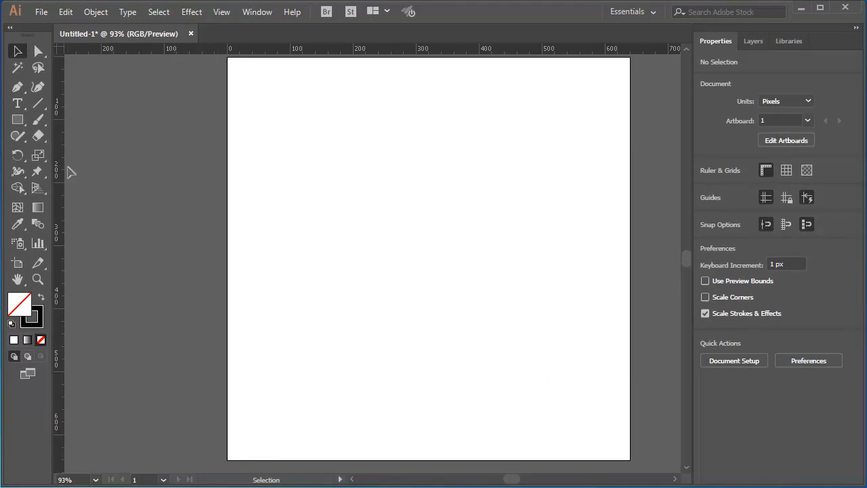
mouse_move(66, 175)
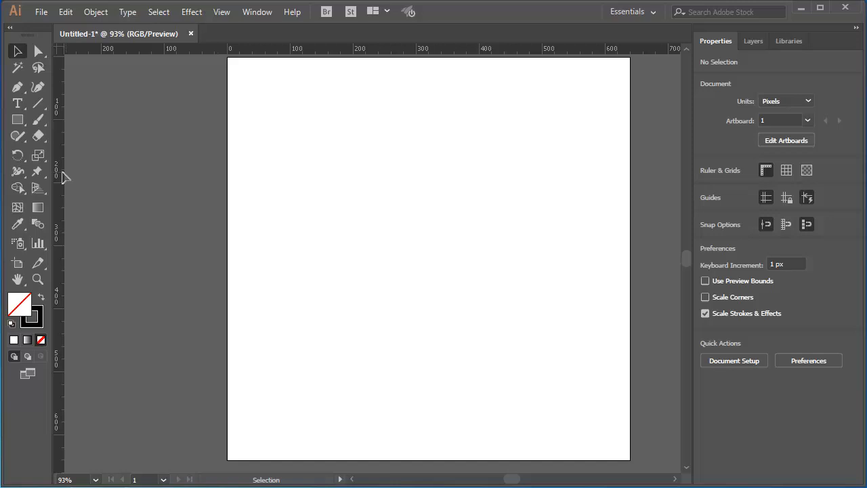
mouse_move(123, 222)
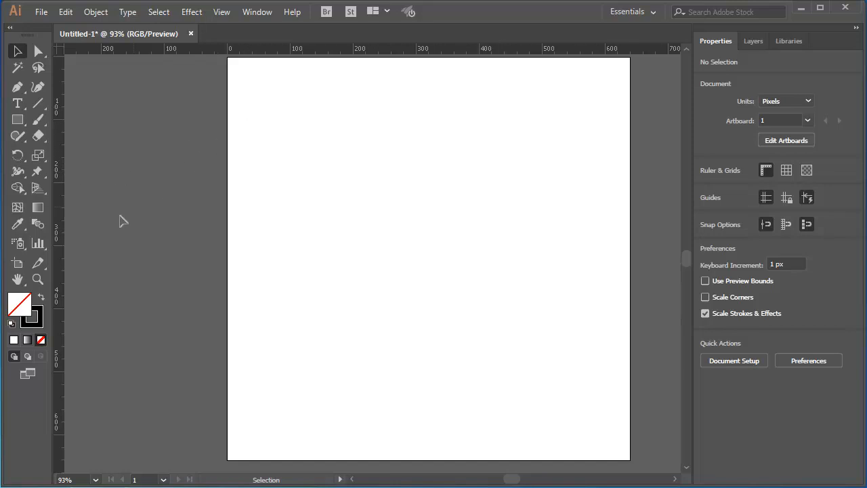
click(38, 279)
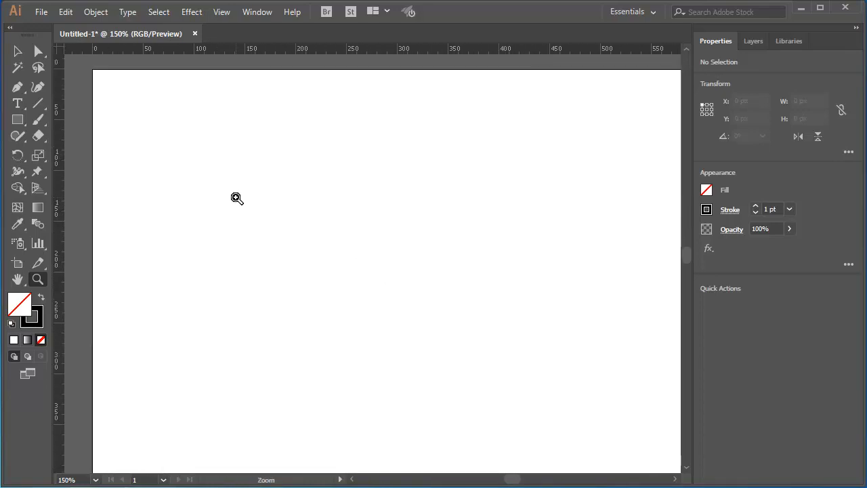
click(17, 52)
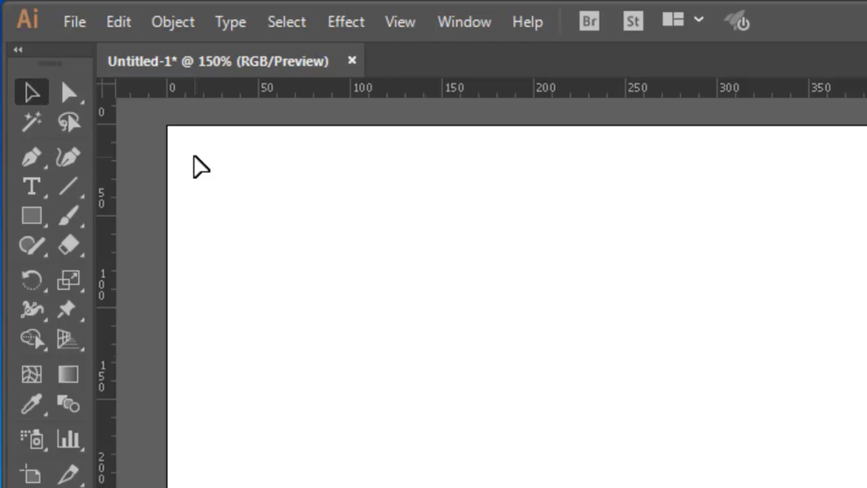
mouse_move(198, 157)
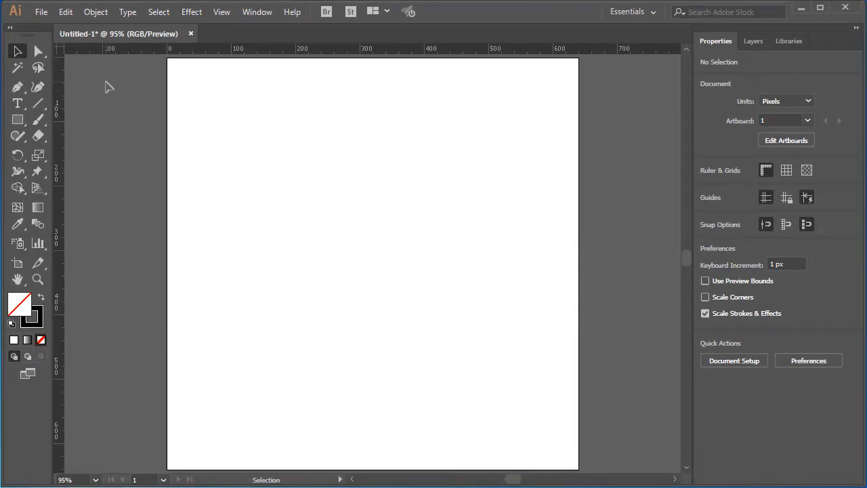
mouse_move(53, 179)
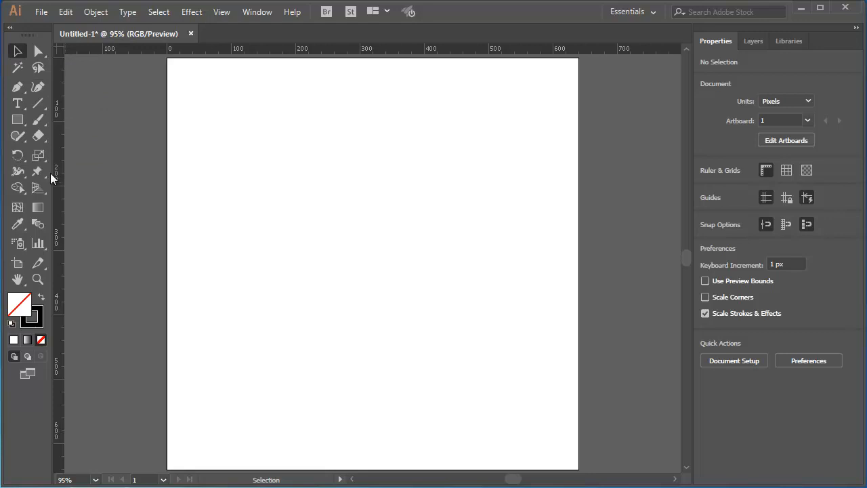
mouse_move(57, 185)
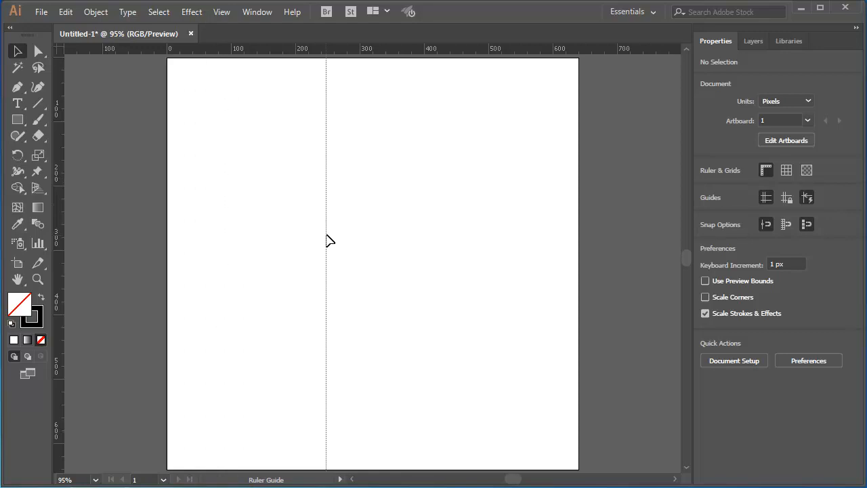
Drag a vertical guide from the left ruler onto the artboard.
drag(325, 244, 346, 244)
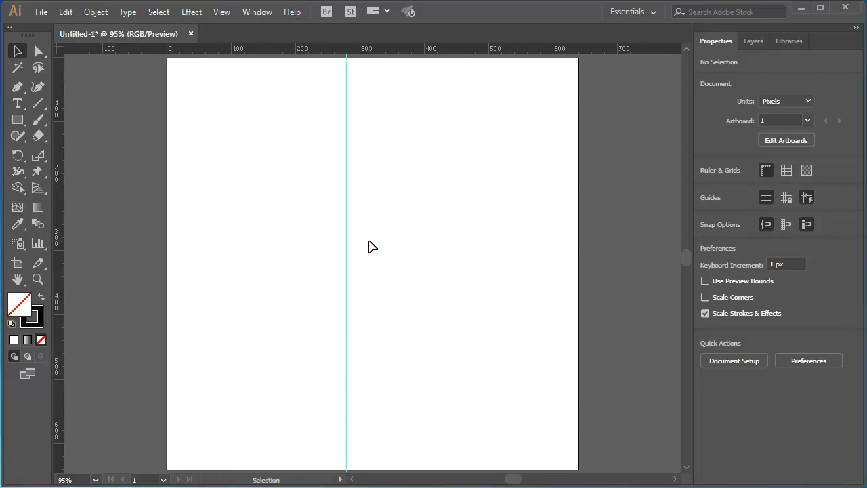
mouse_move(363, 249)
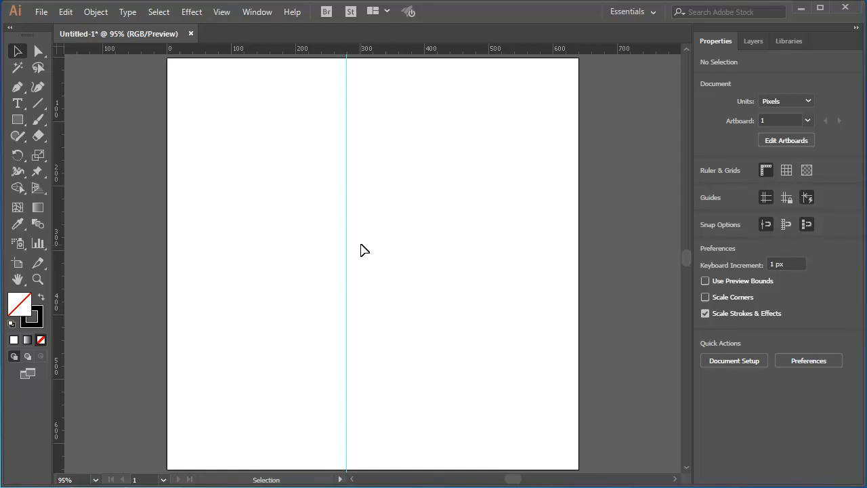
mouse_move(133, 114)
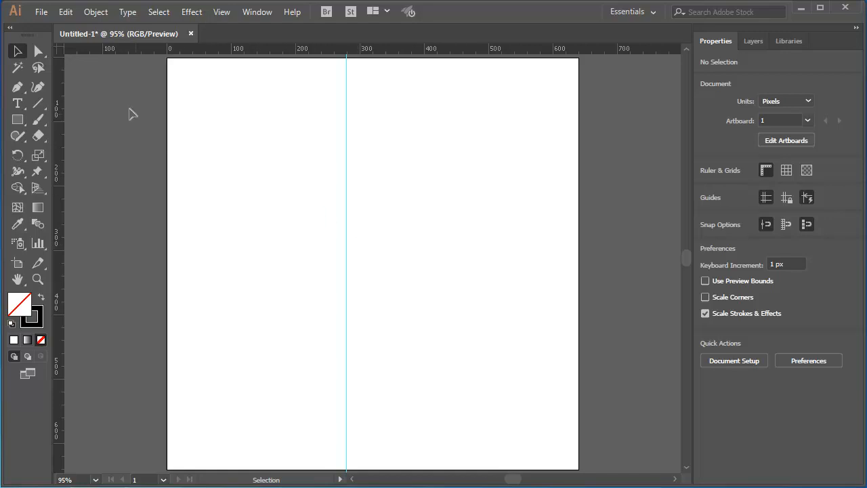
mouse_move(347, 211)
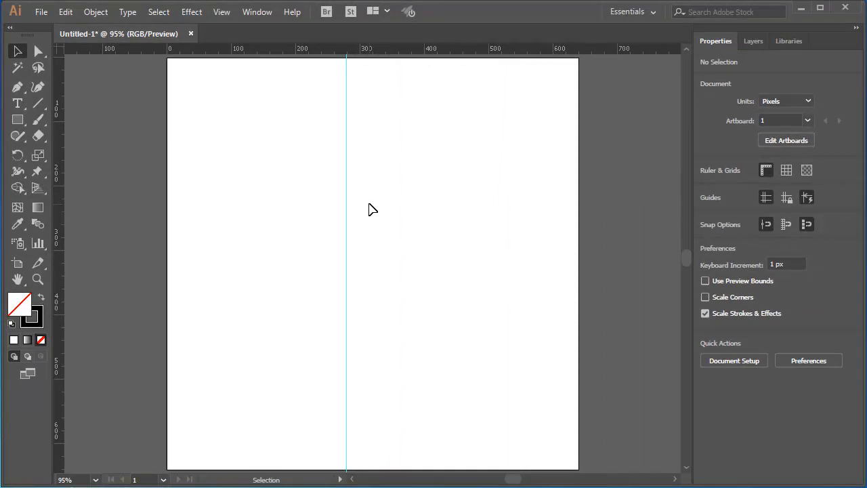
Unlock the guides via View > Guides so they can be moved.
click(222, 11)
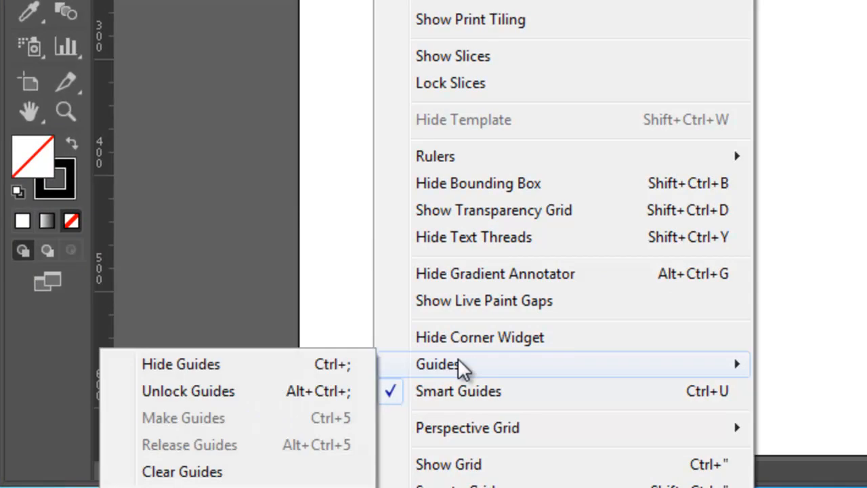
mouse_move(256, 399)
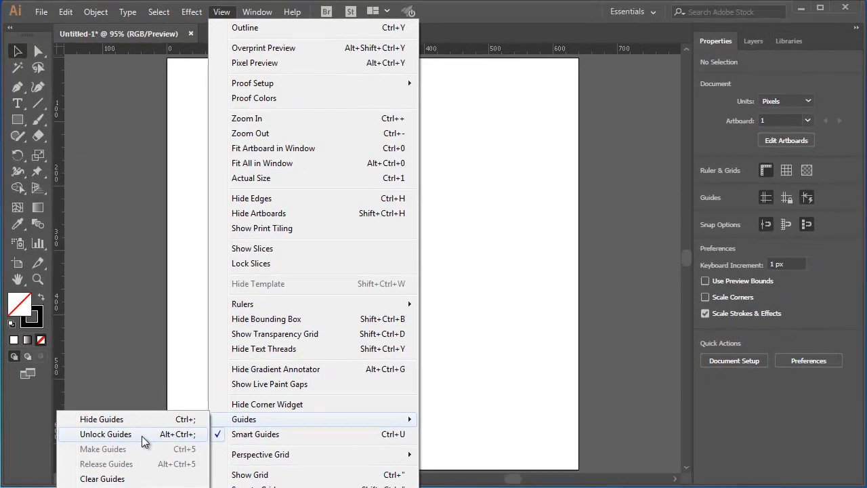
click(106, 433)
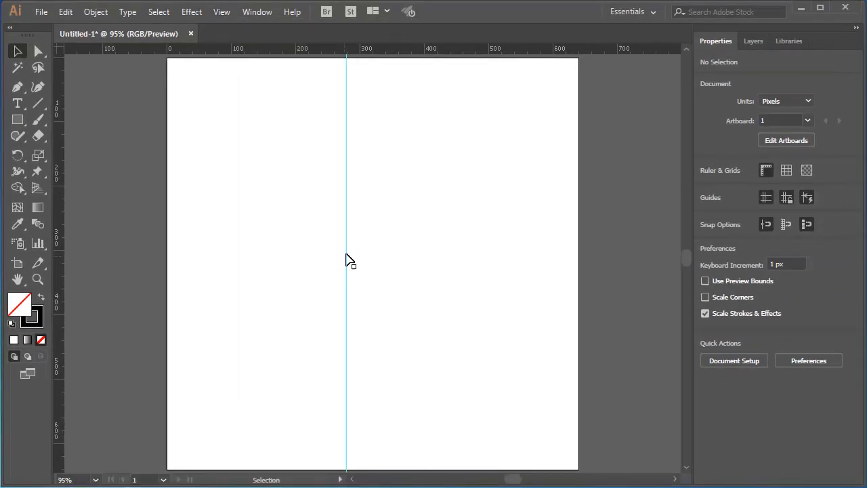
Move the vertical guide to X = 320 px, the artboard's horizontal center.
click(347, 264)
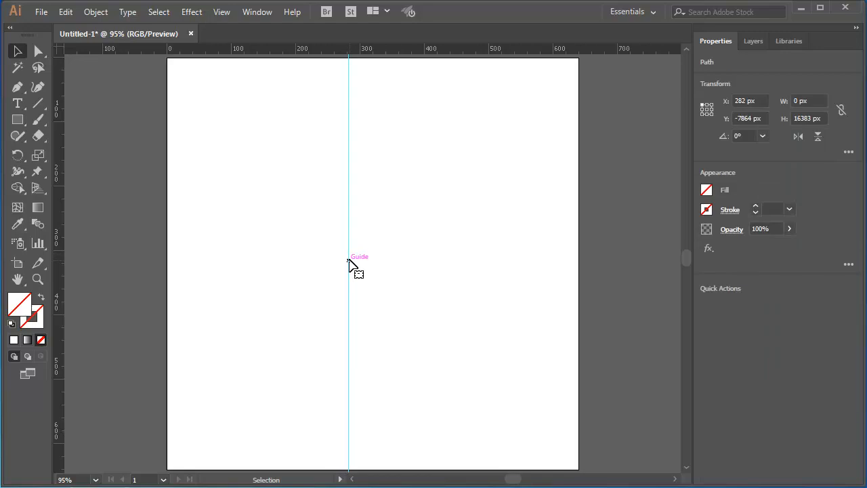
drag(347, 264, 386, 264)
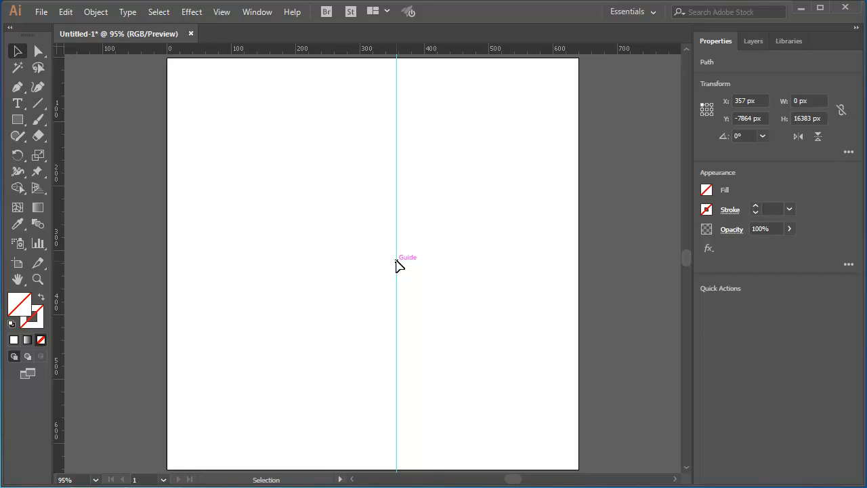
drag(395, 264, 372, 271)
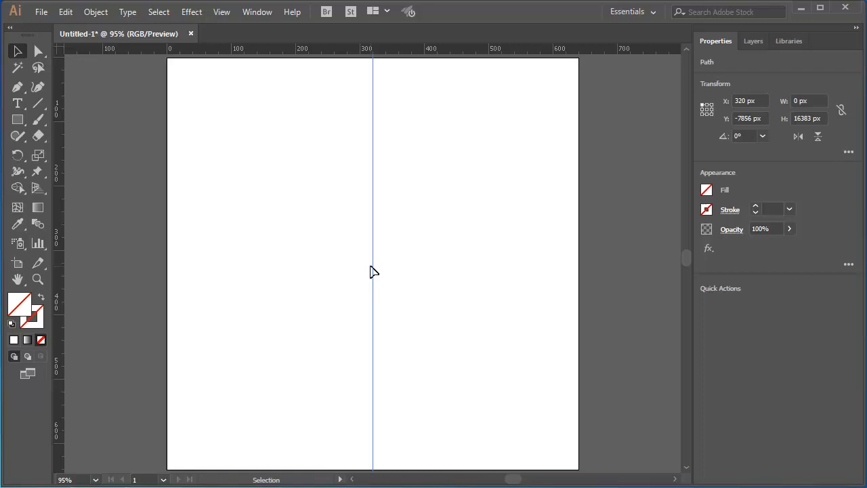
click(358, 279)
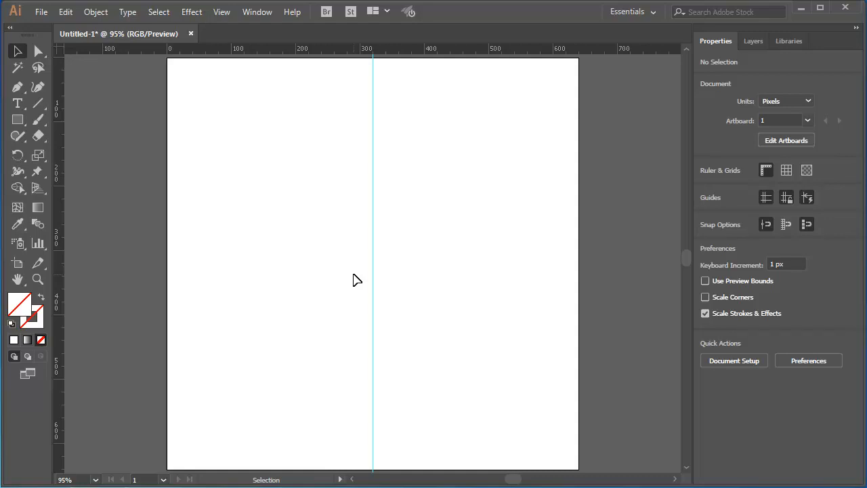
mouse_move(371, 305)
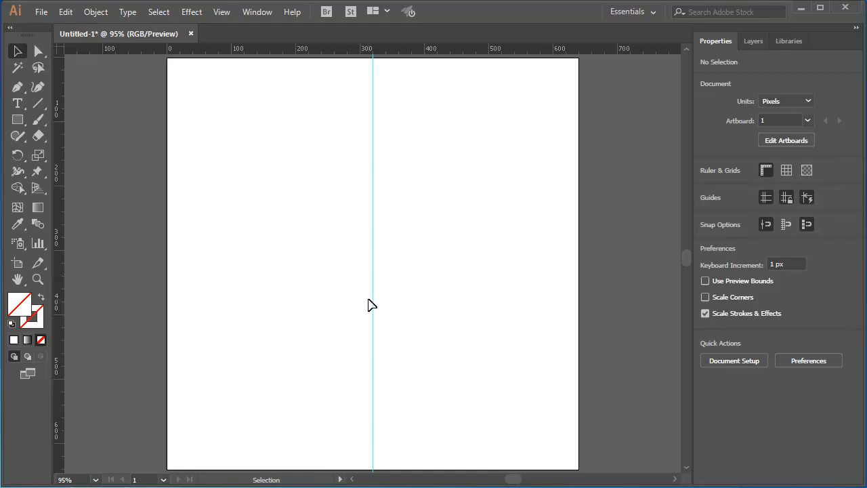
mouse_move(375, 303)
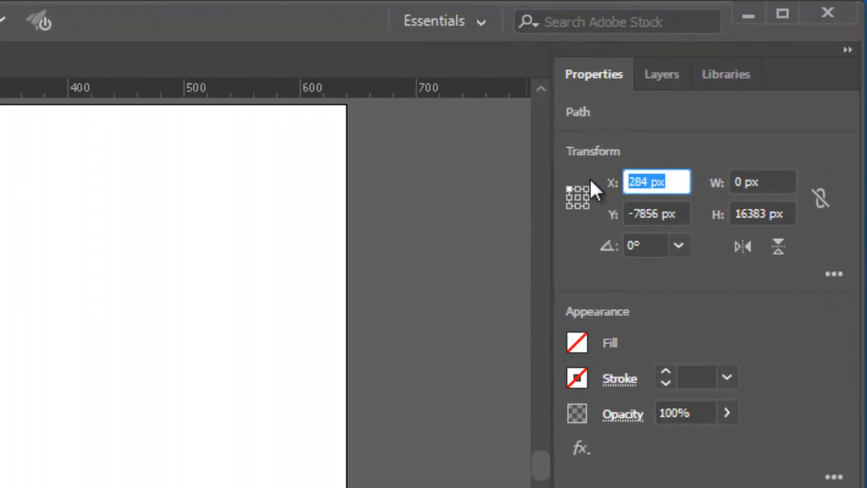
text(3)
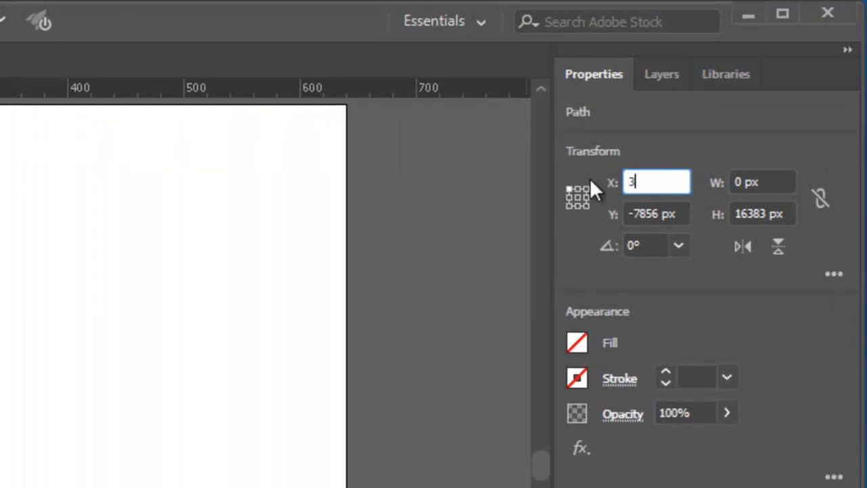
text(20 px)
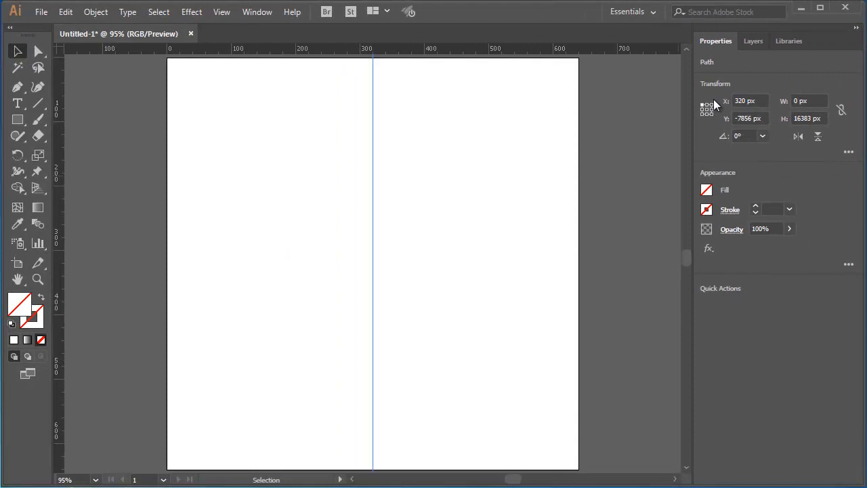
mouse_move(516, 109)
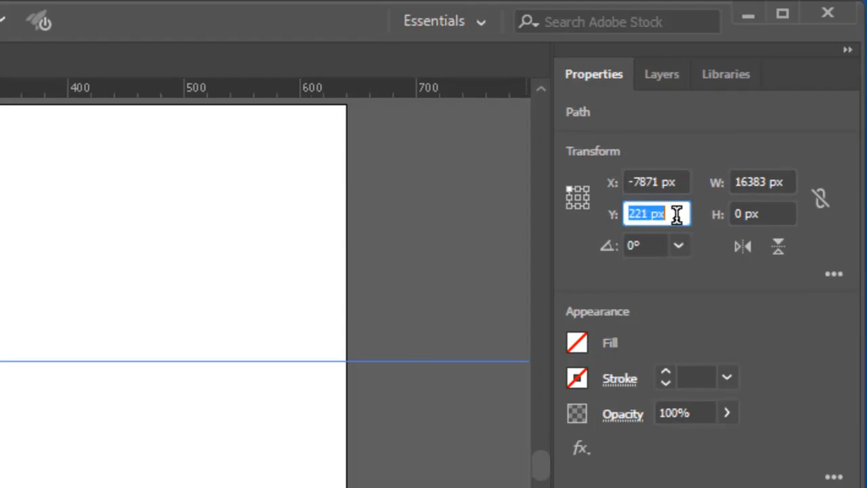
Set the horizontal guide's Y position to 320 px.
text(32)
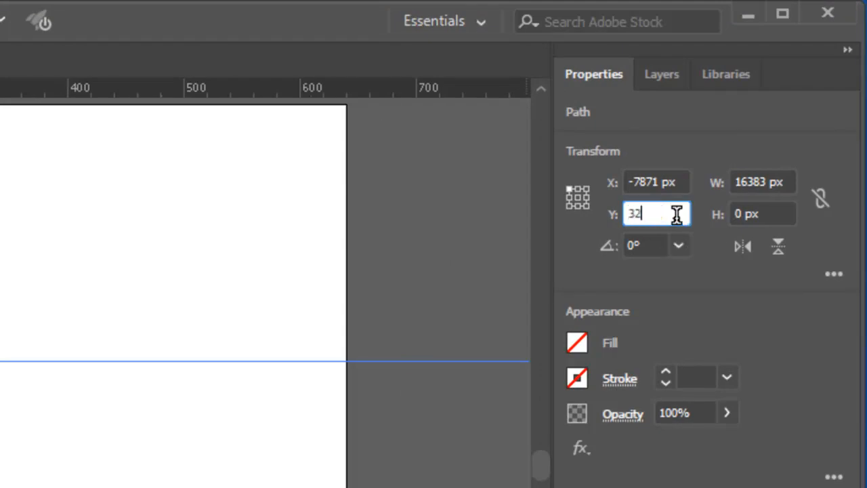
text(0)
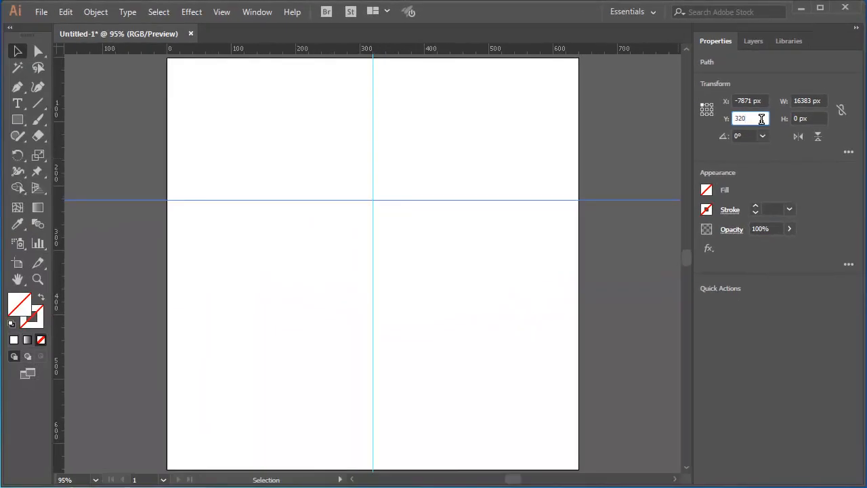
key(Return)
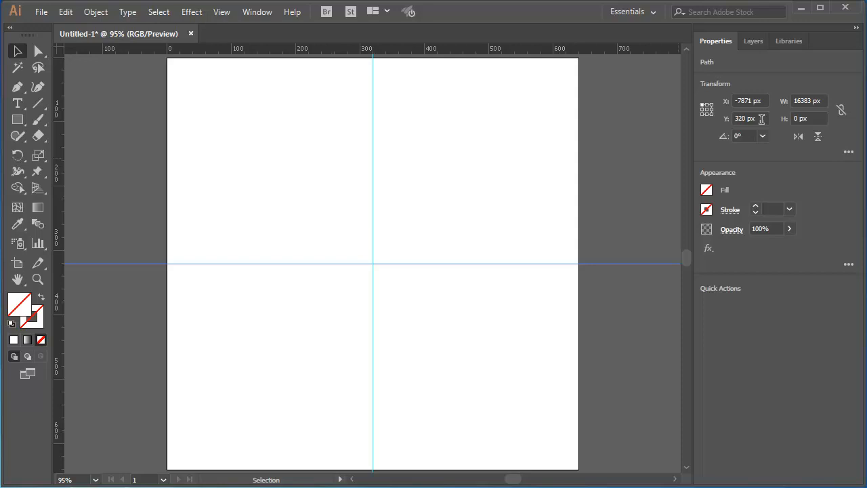
mouse_move(57, 48)
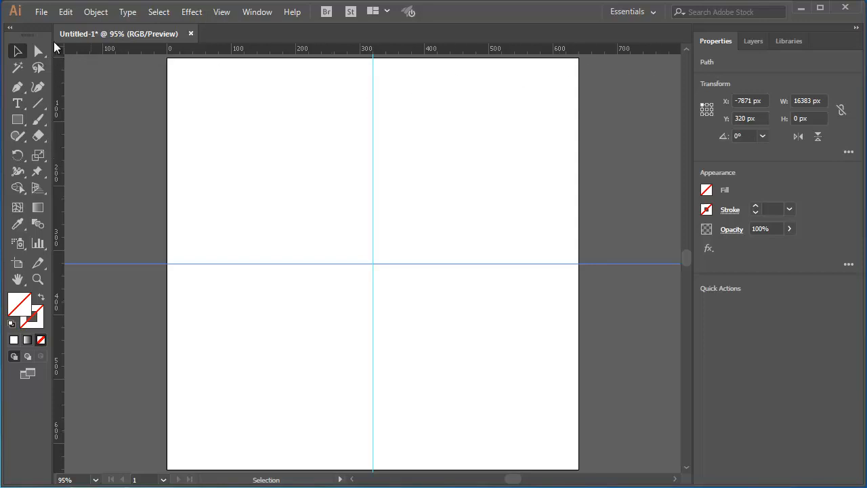
Deselect the guide and activate the Ellipse Tool from the shape flyout.
click(233, 165)
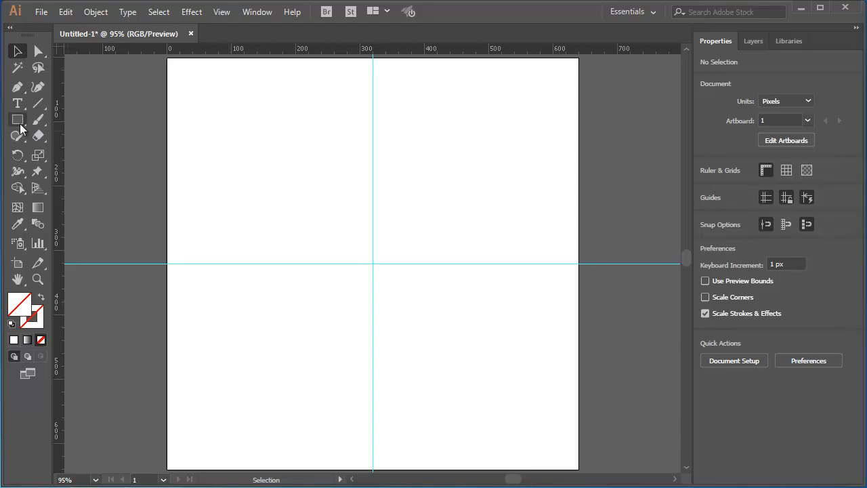
click(17, 119)
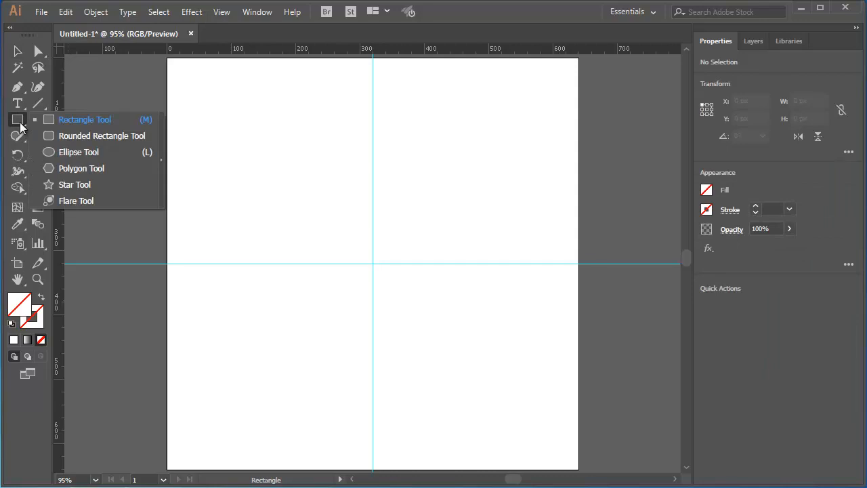
mouse_move(78, 152)
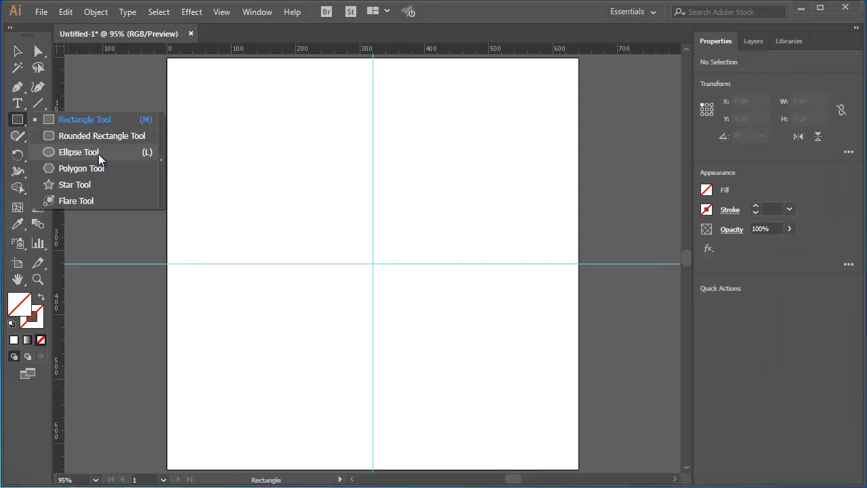
click(78, 152)
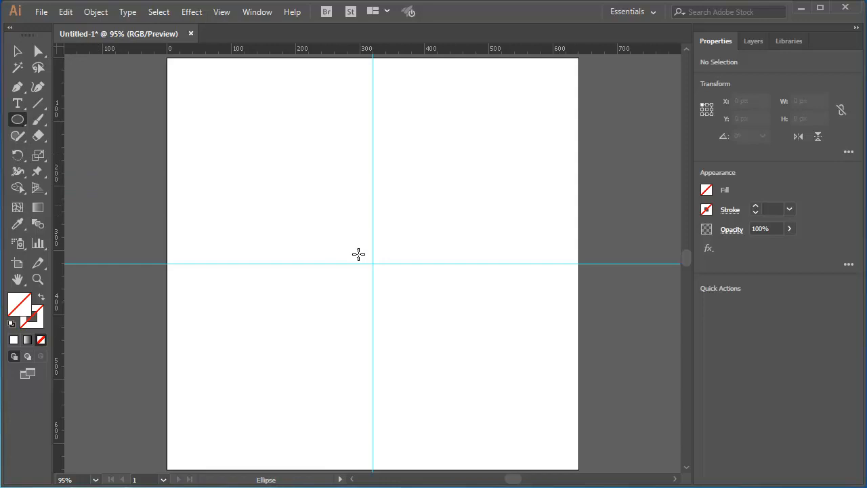
mouse_move(371, 262)
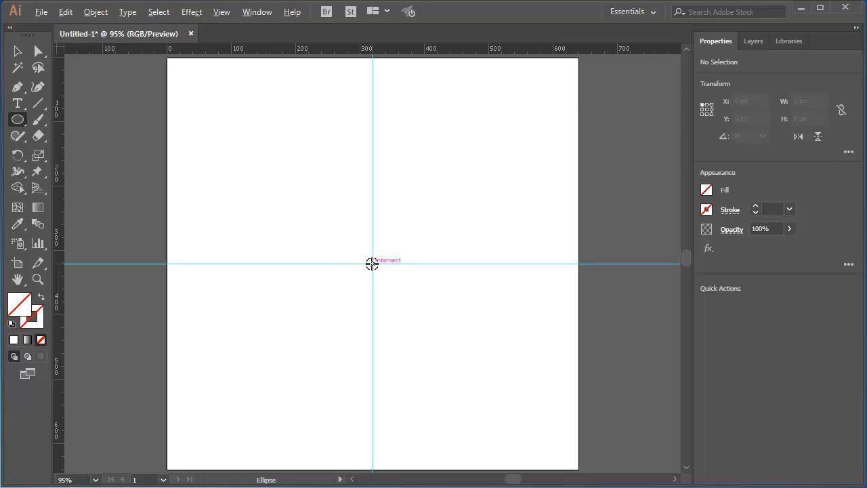
Place a 400 × 400 px circle centered on the guide intersection.
click(372, 263)
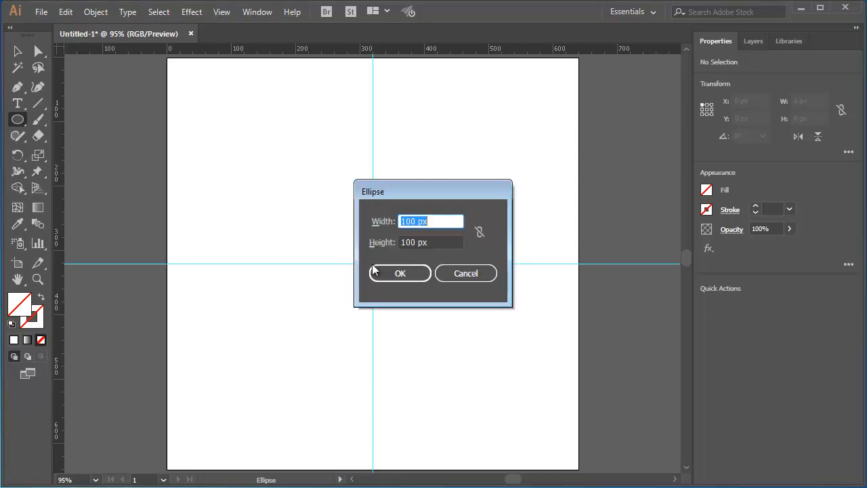
text(400)
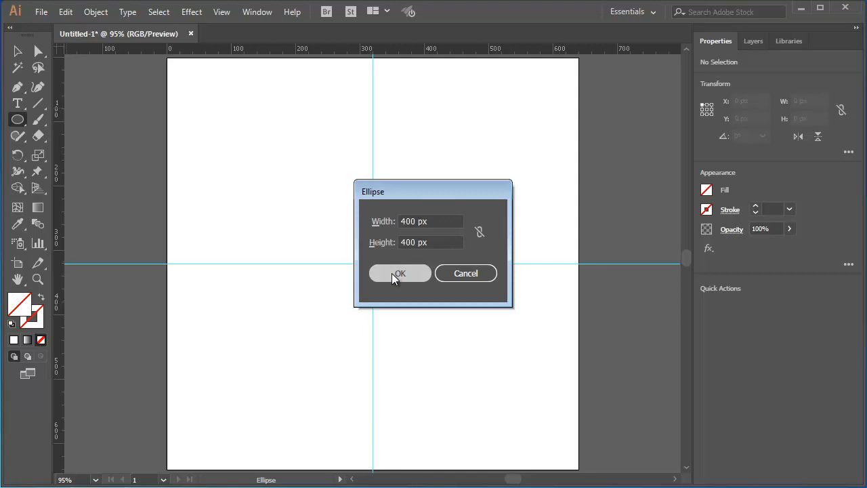
click(400, 274)
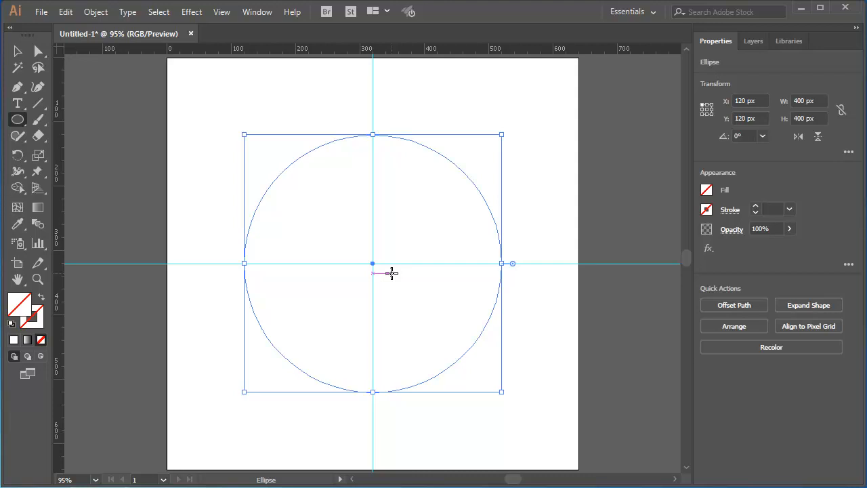
click(16, 51)
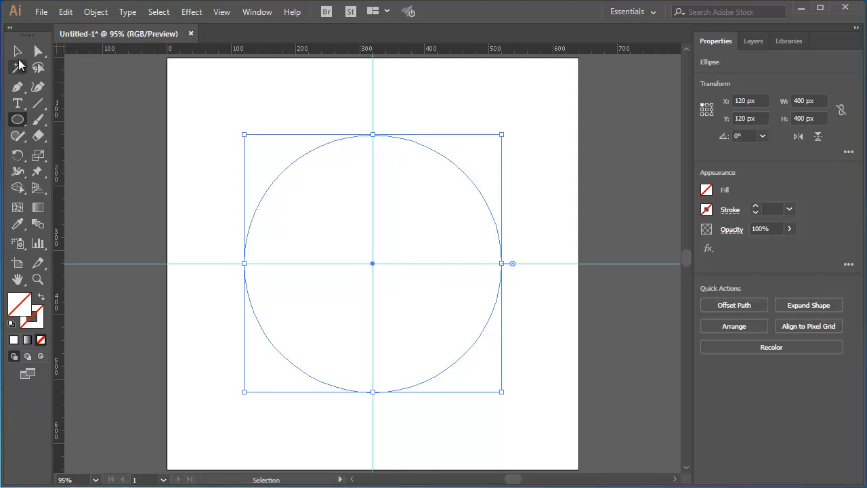
Select the circle and convert it into a guide with Make Guides.
click(211, 139)
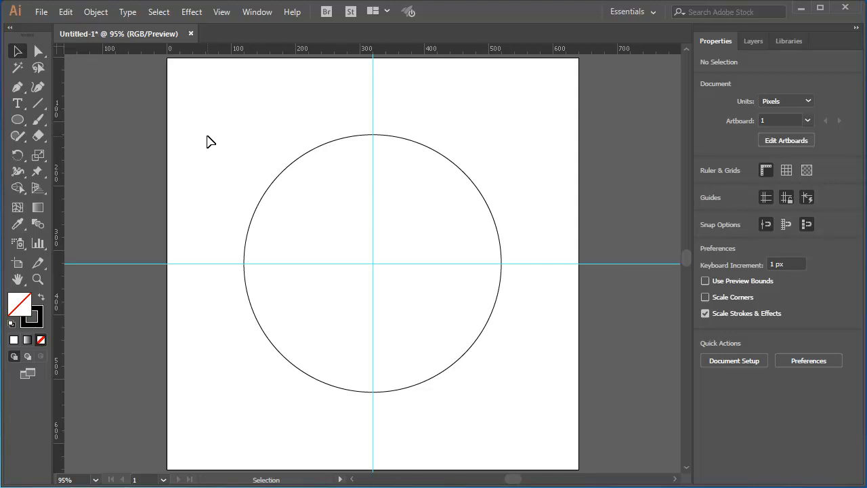
mouse_move(224, 157)
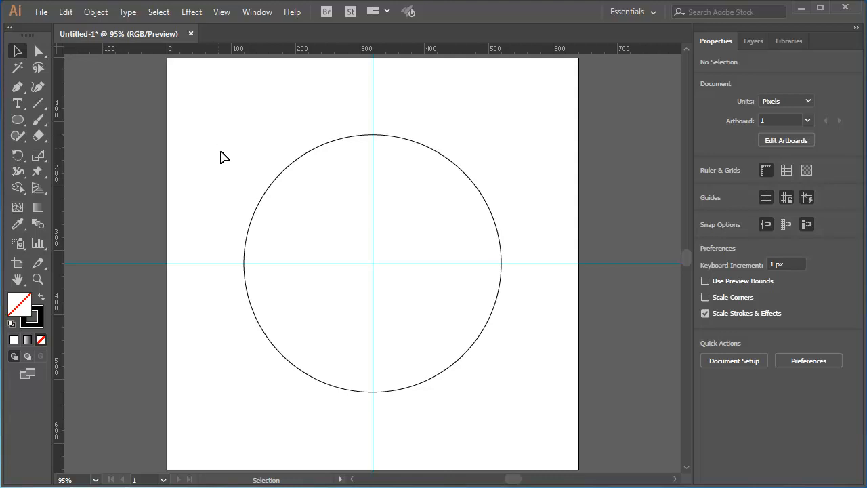
mouse_move(274, 189)
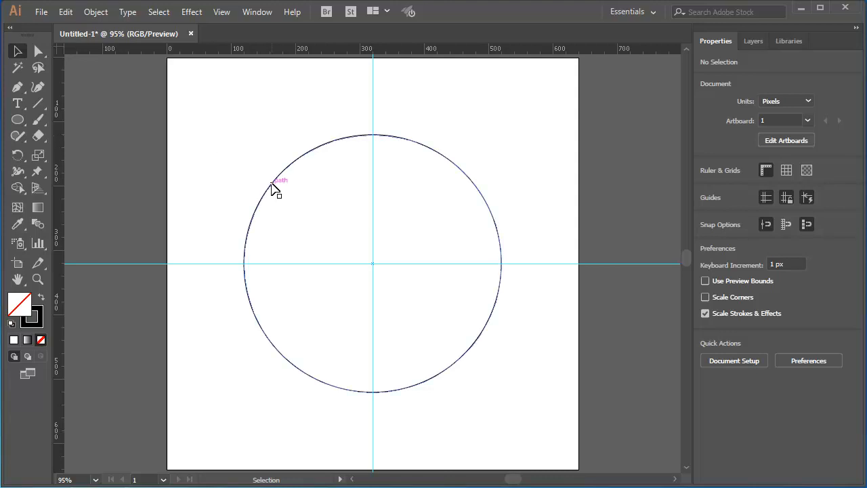
click(274, 181)
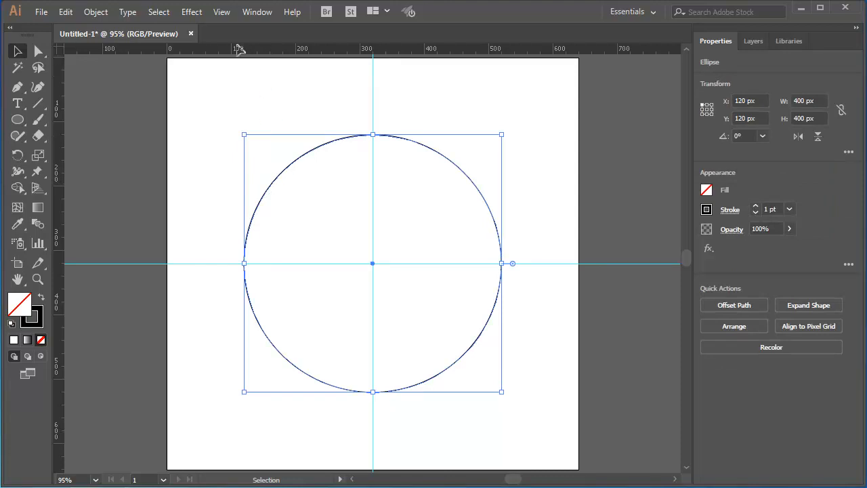
click(222, 11)
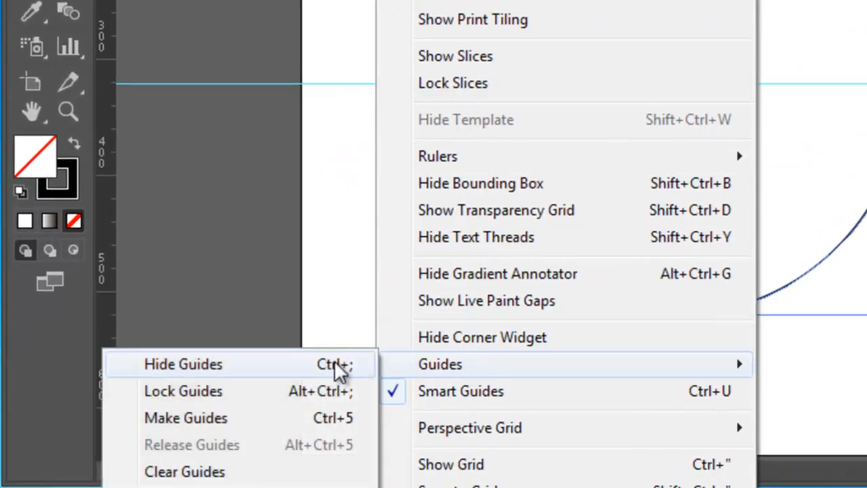
click(183, 363)
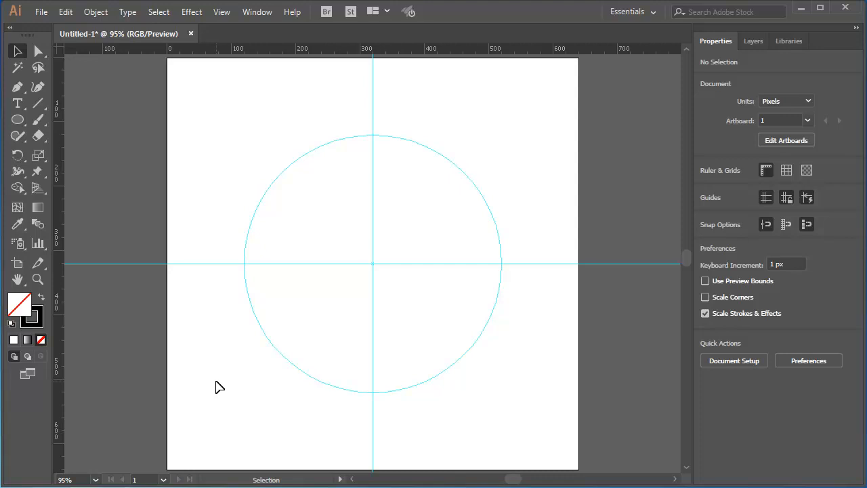
mouse_move(244, 314)
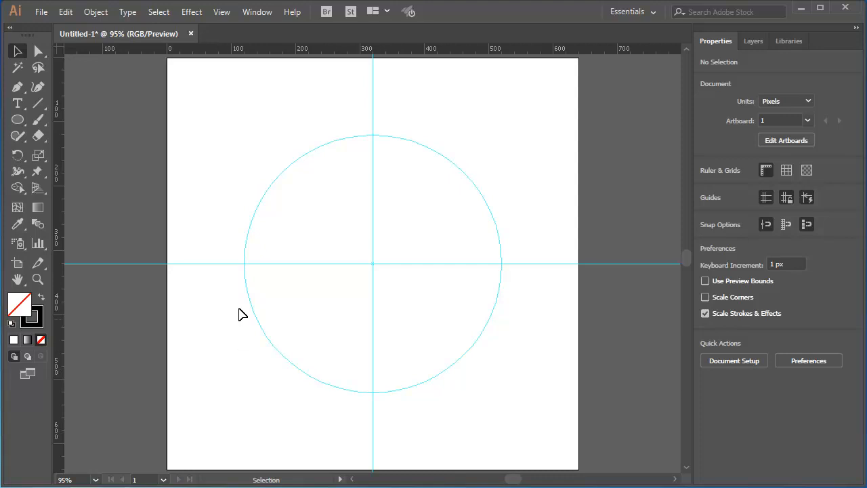
drag(236, 109, 435, 262)
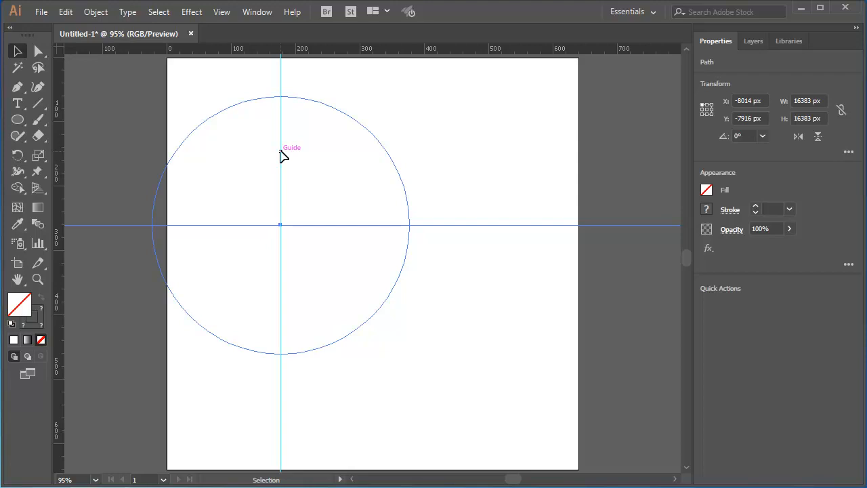
drag(282, 223, 372, 263)
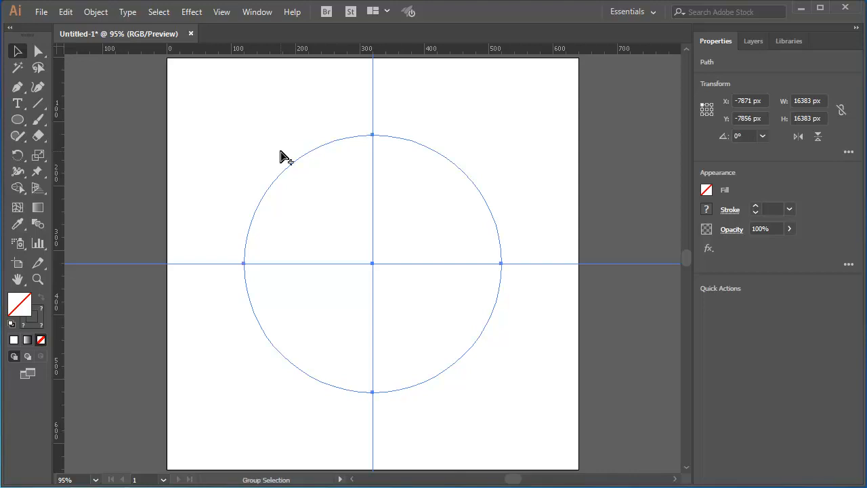
click(284, 157)
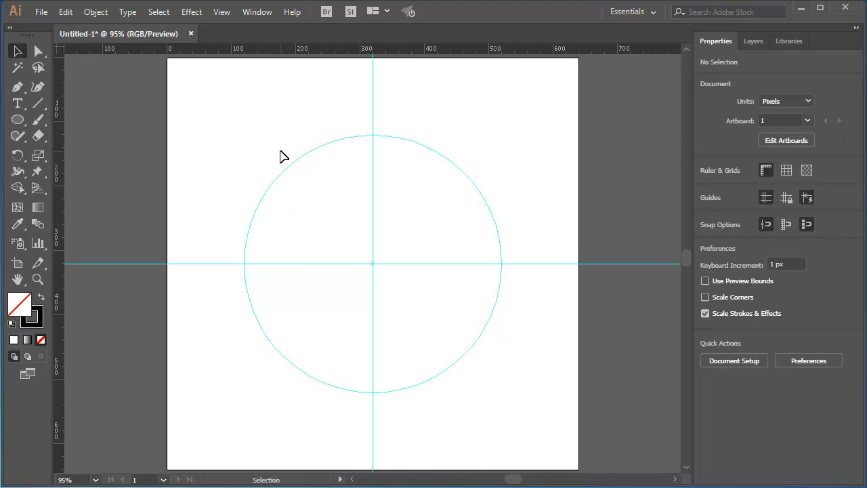
mouse_move(450, 270)
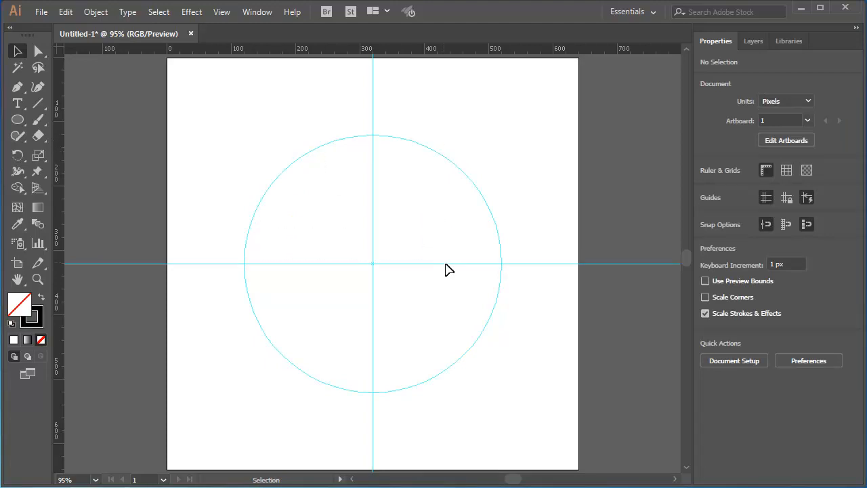
mouse_move(420, 208)
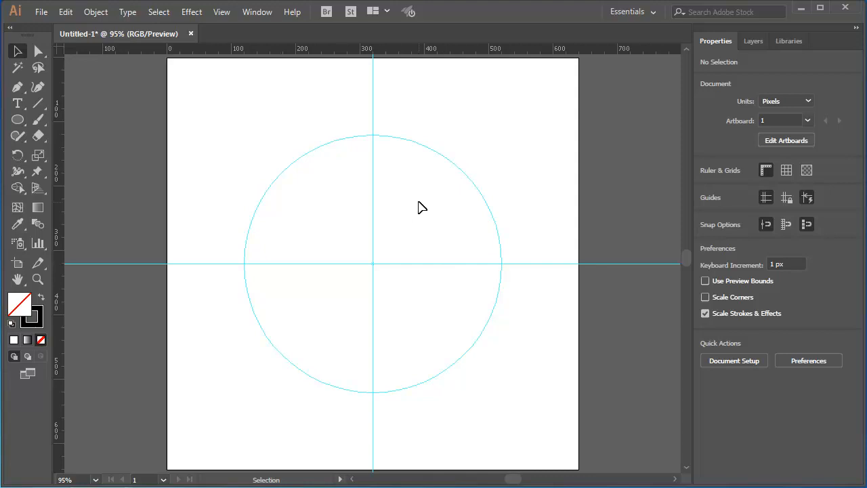